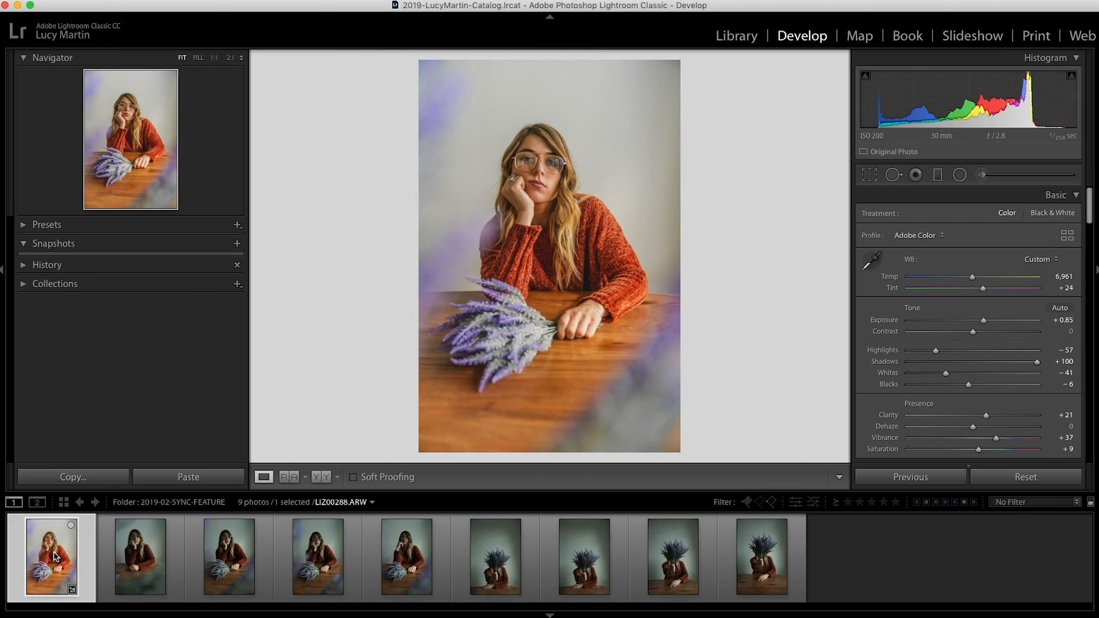
Copy the first portrait's develop settings, excluding Local Adjustments, Spot Removal and Crop.
left_click(72, 476)
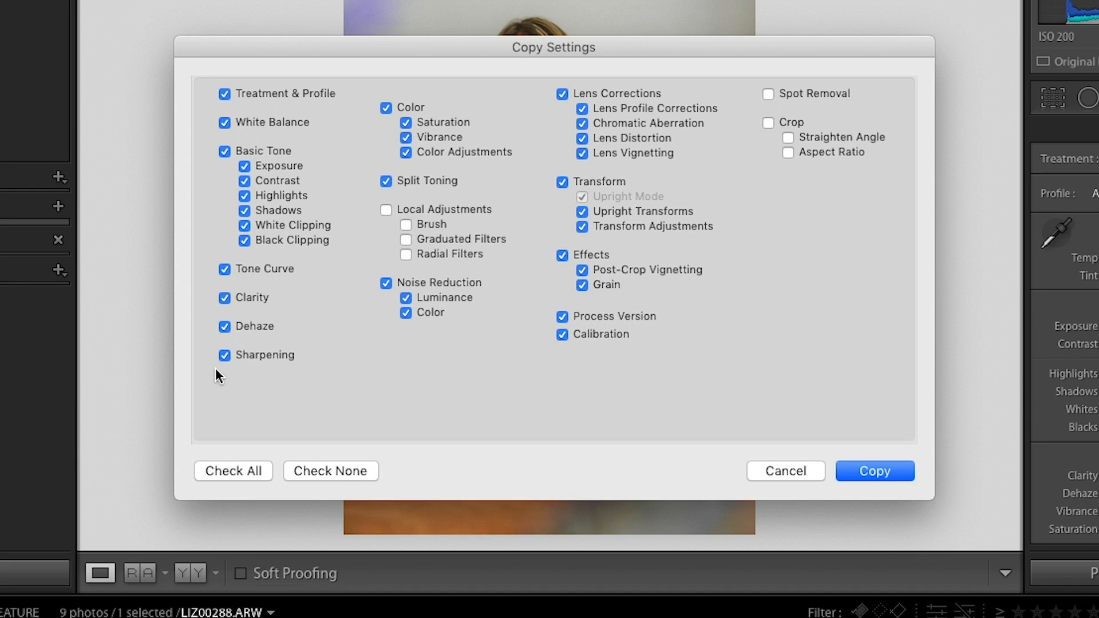
mouse_move(352, 90)
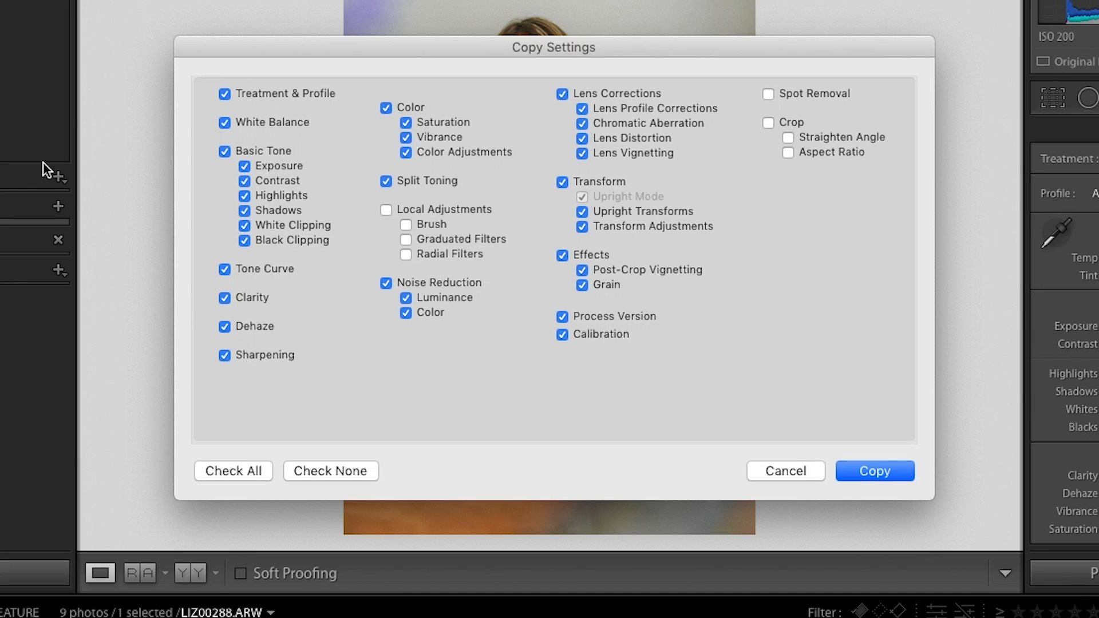
left_click(874, 471)
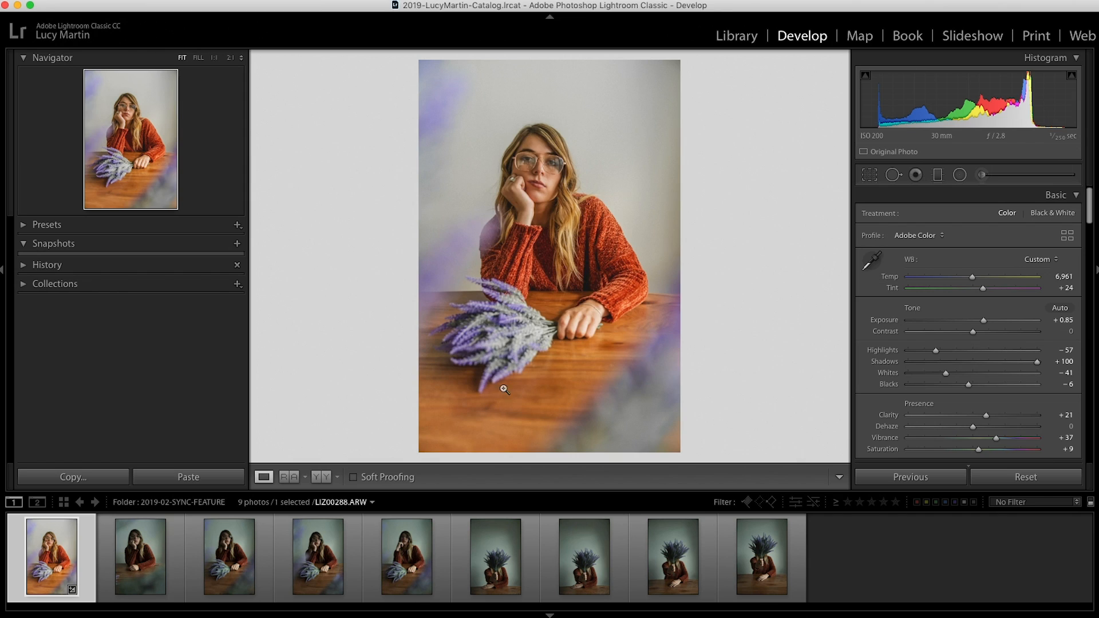
Paste onto the second portrait, cool Temp to about 5,910, and switch to Reference View.
left_click(140, 556)
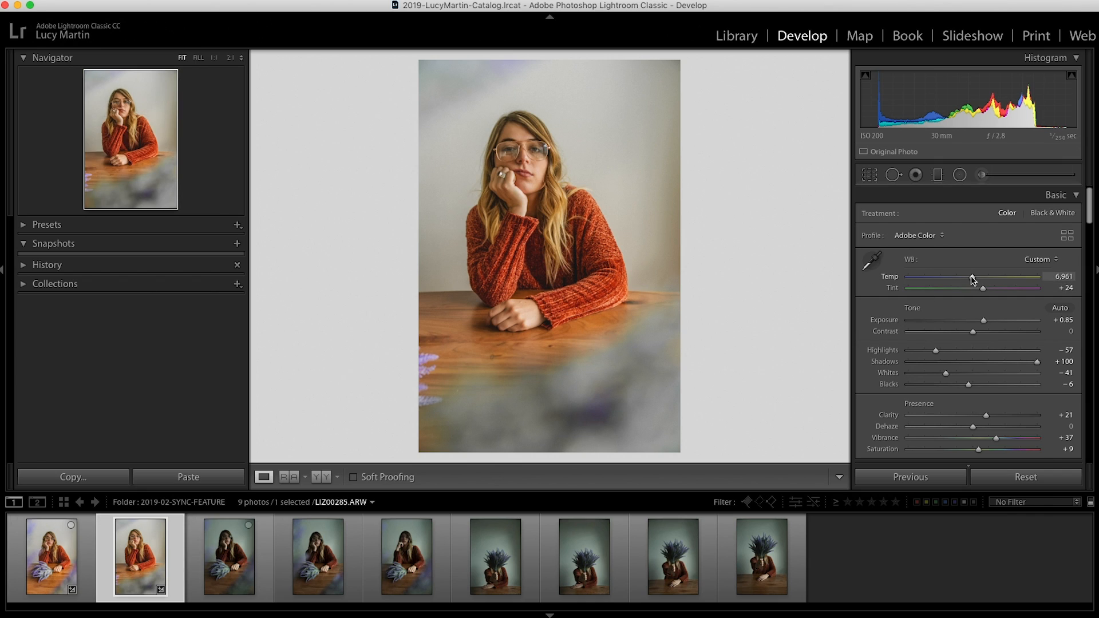
left_click_drag(981, 279, 958, 279)
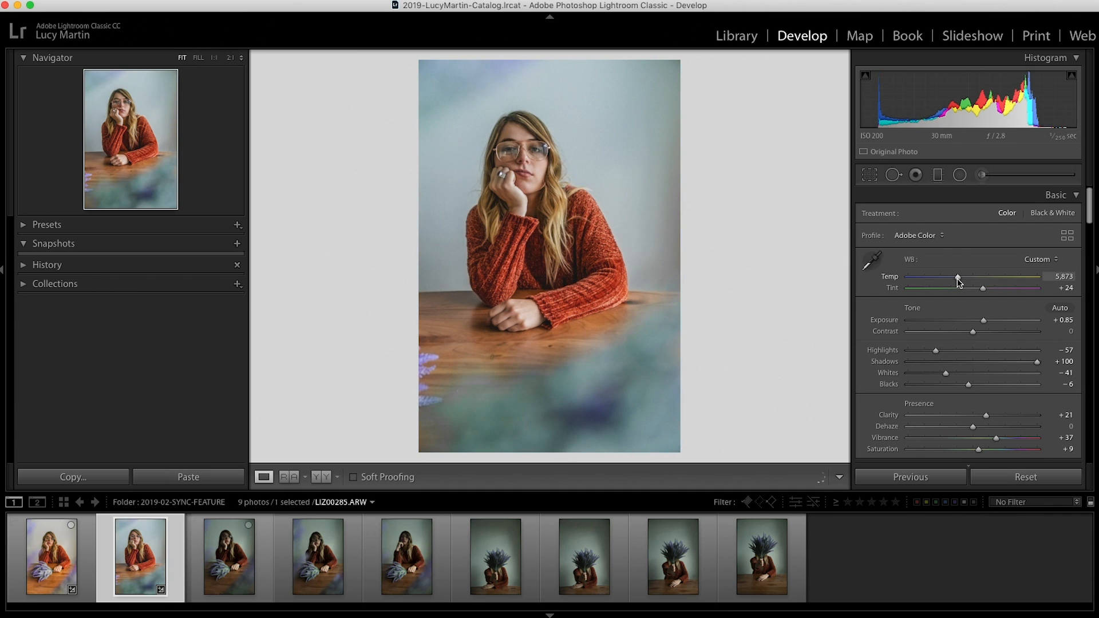
left_click(289, 477)
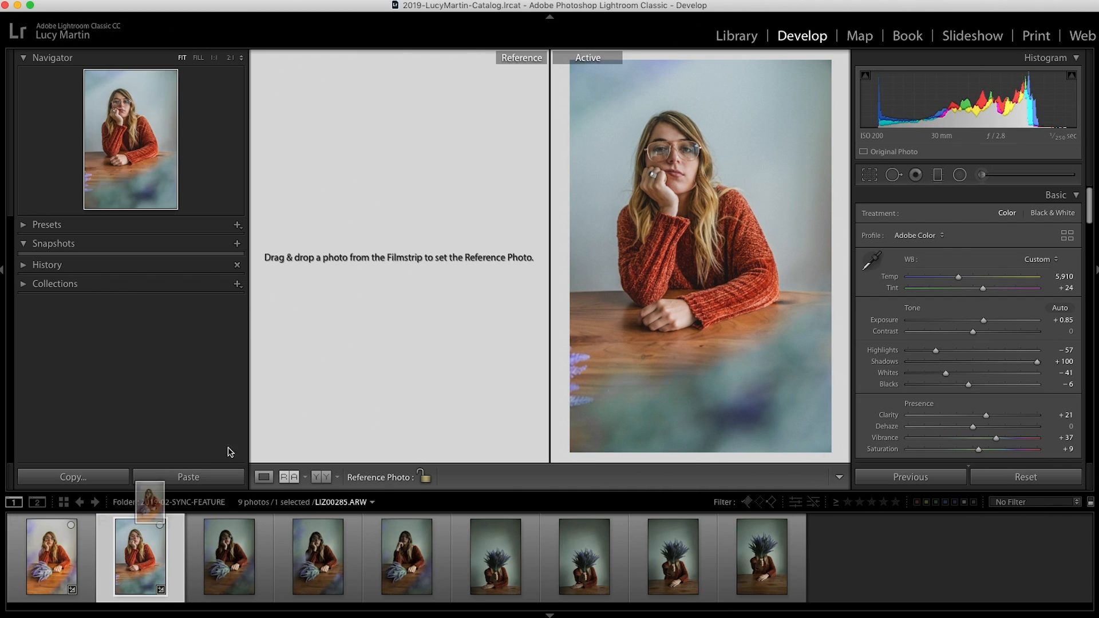